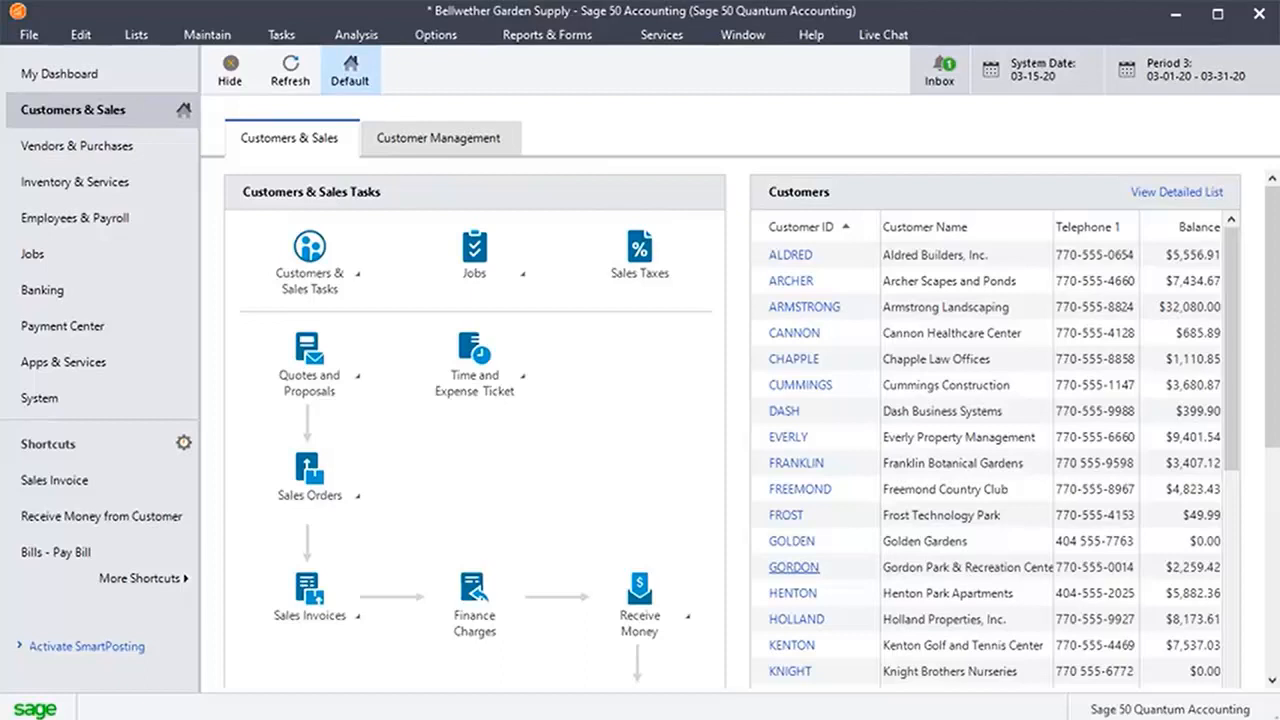
# Step: Open Maintain > Default Information > Inventory Items and show the Price Levels tab
pyautogui.click(207, 34)
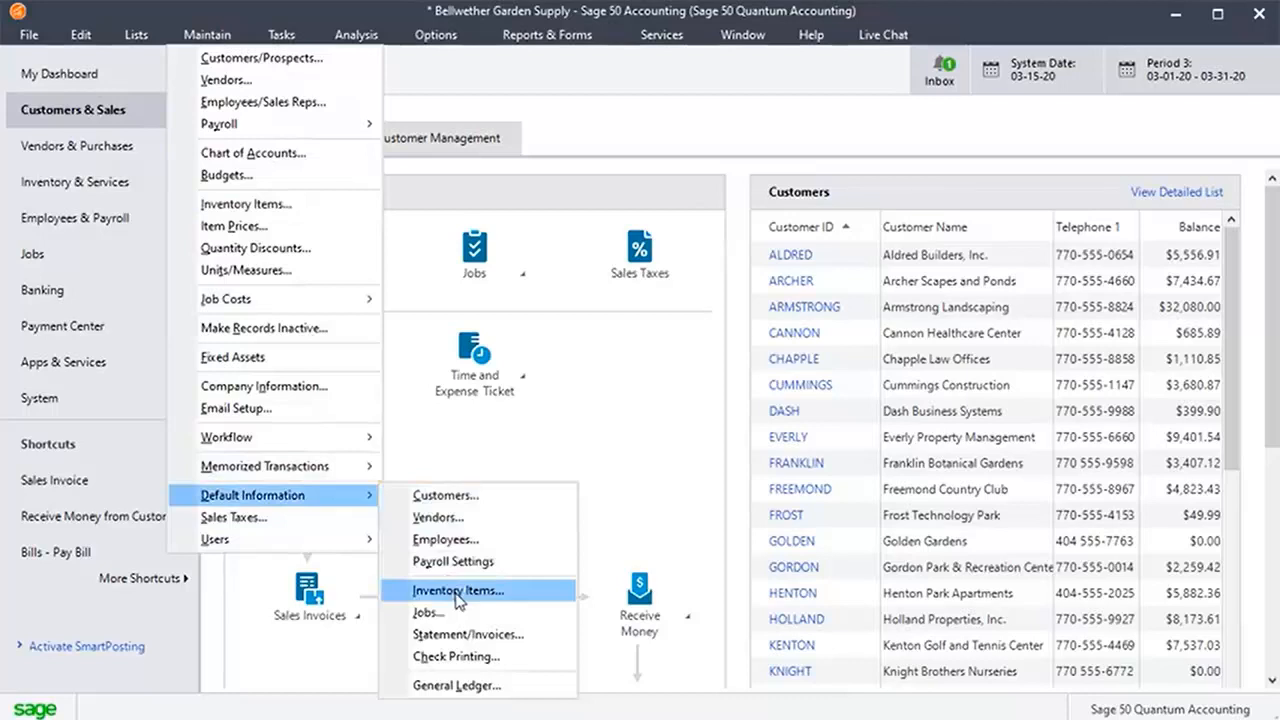
pyautogui.click(458, 590)
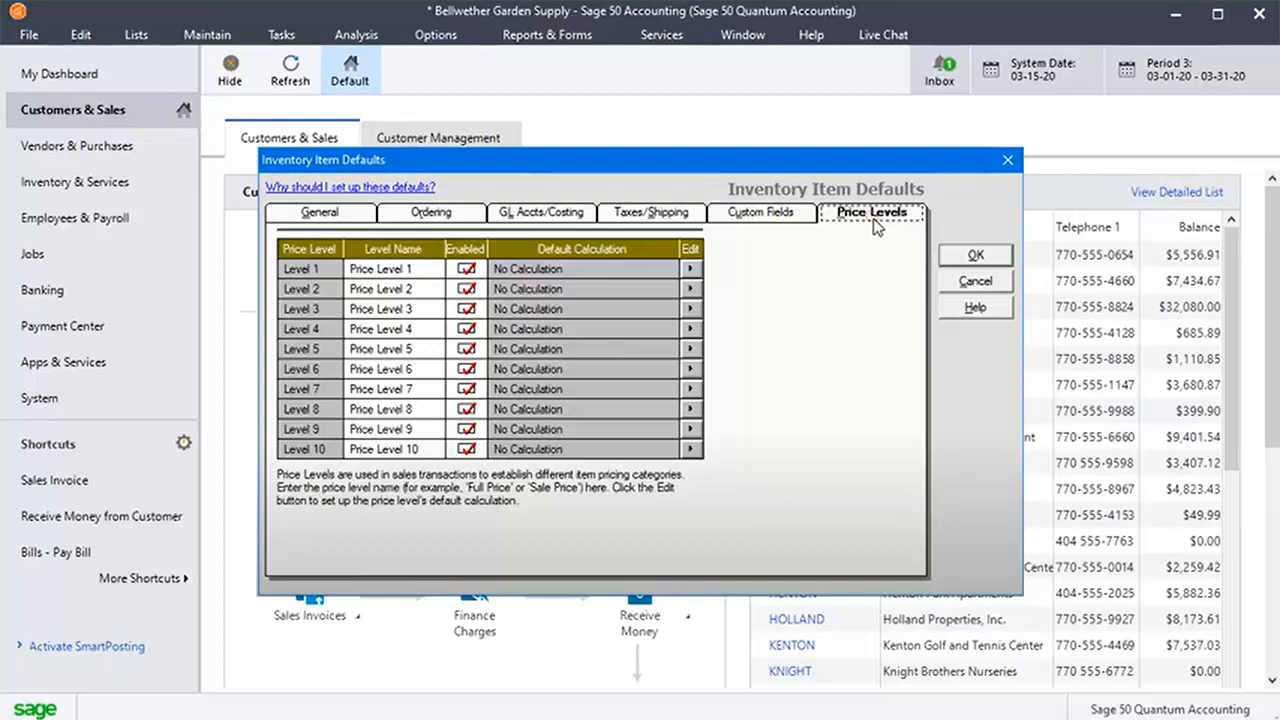
# Step: Name levels 1 and 2 Retail and Wholesale, and uncheck Enabled for levels 9 and 10
pyautogui.click(466, 428)
pyautogui.write('Wholesale')
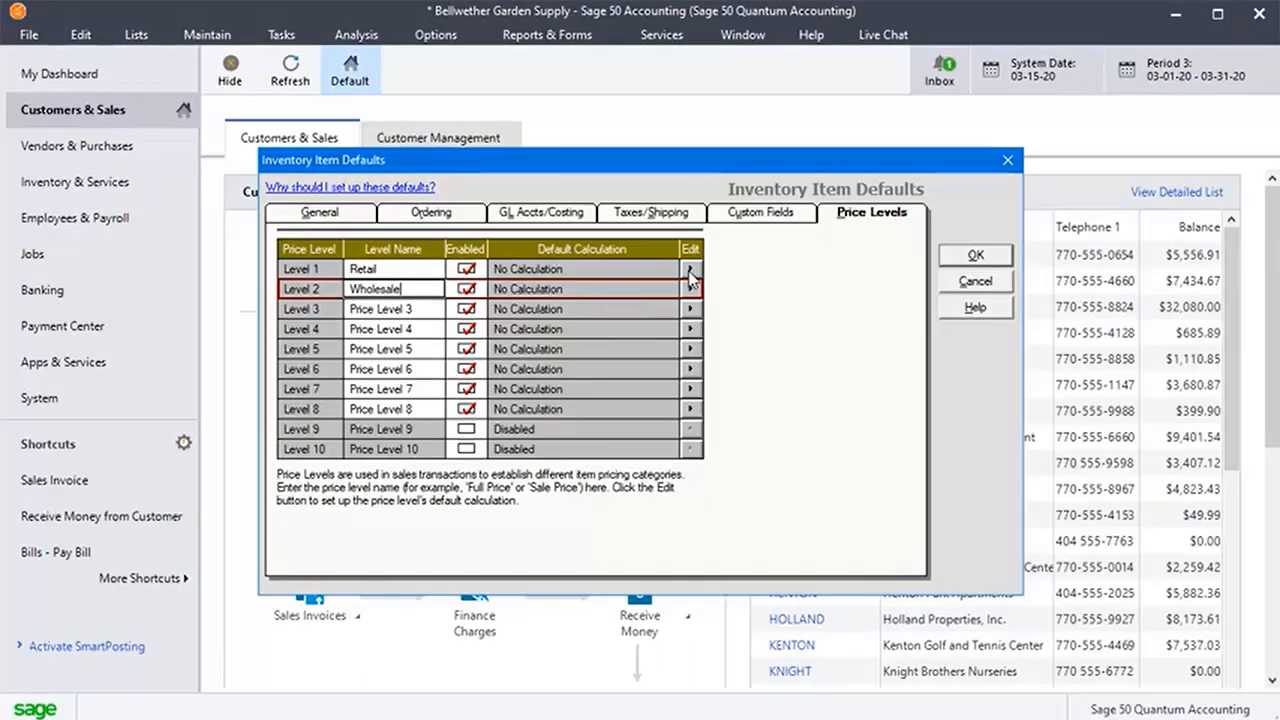
pyautogui.click(690, 268)
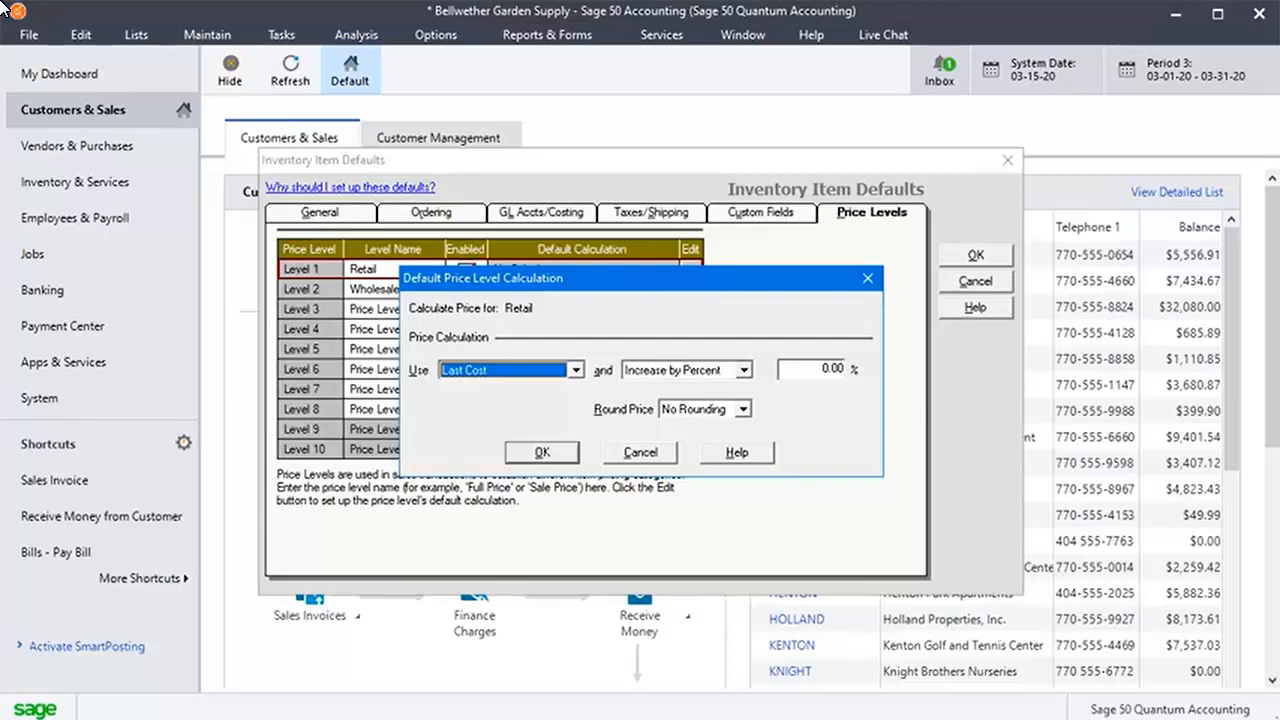
pyautogui.moveTo(518, 250)
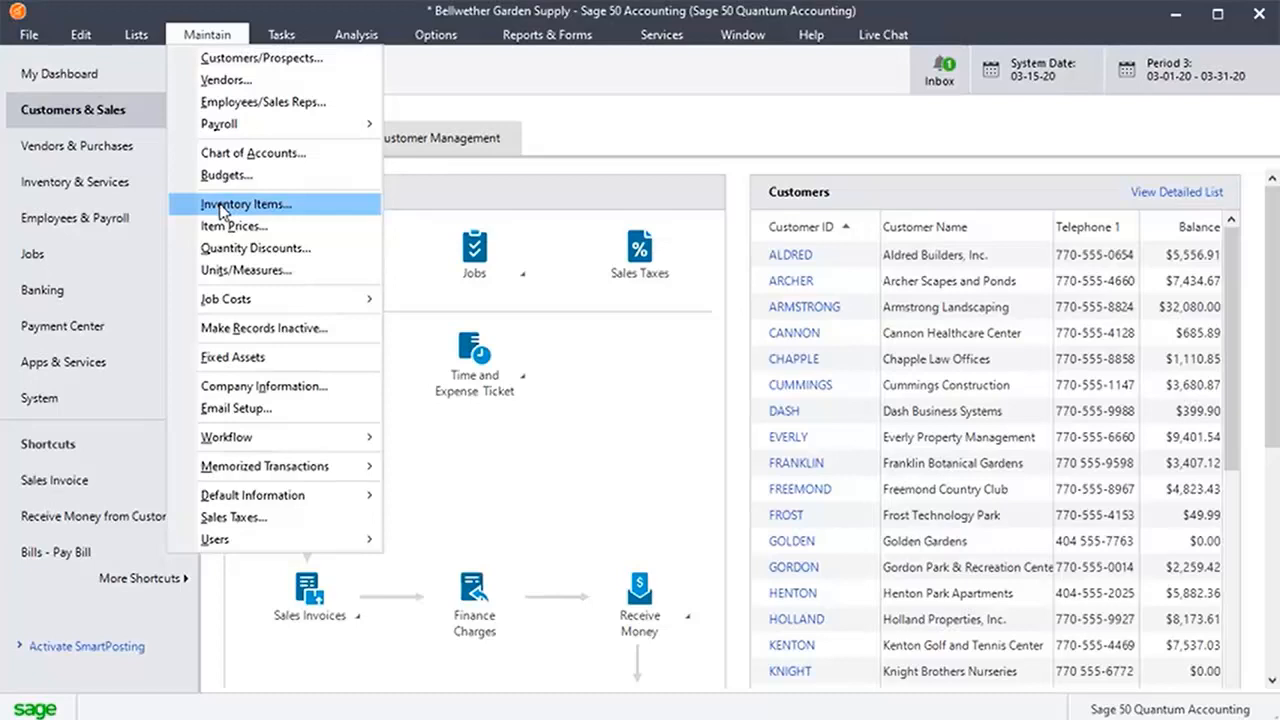
# Step: Open Maintain Inventory Items, showing the Prefabricated Birdhouse item's general details
pyautogui.click(246, 204)
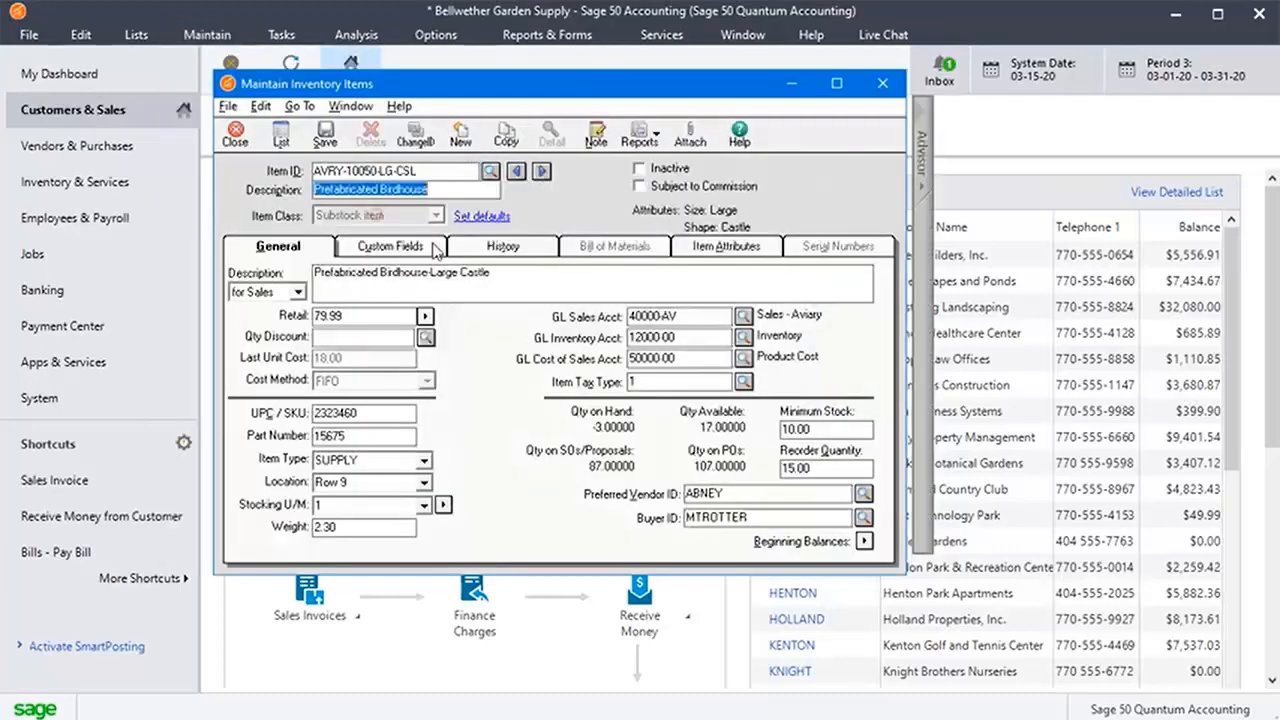